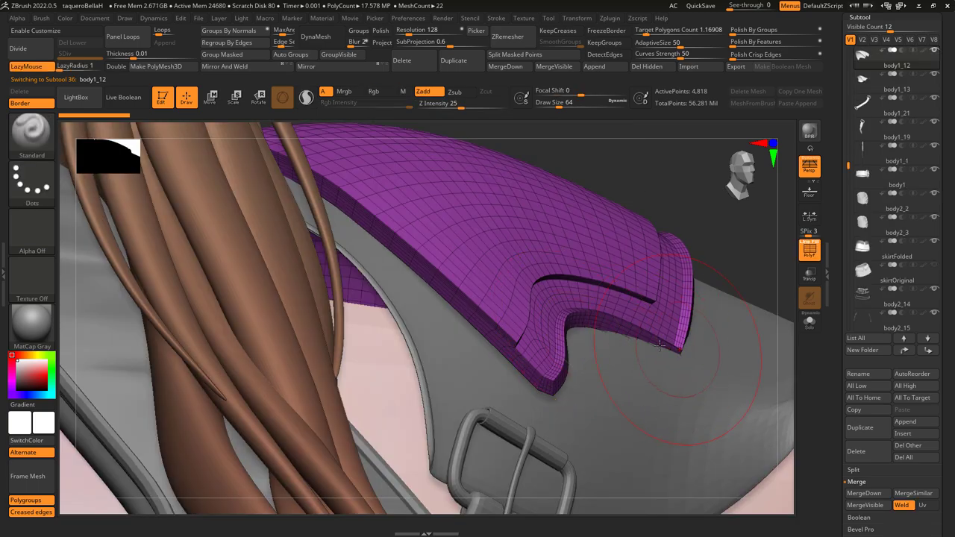
Leave the ZBrush strap sculpt and dismiss Substance 3D Painter's welcome home screen.
left_click_drag(657, 344, 485, 314)
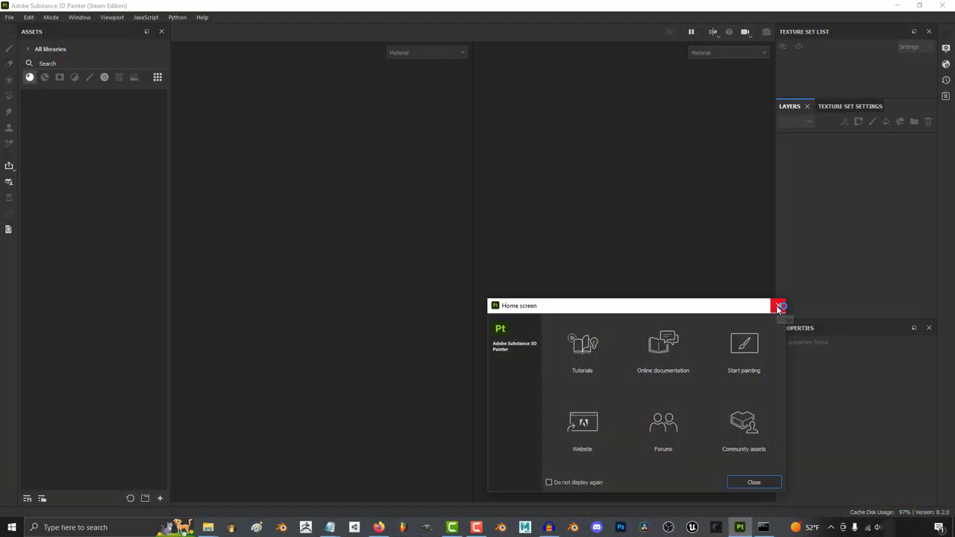
left_click(779, 306)
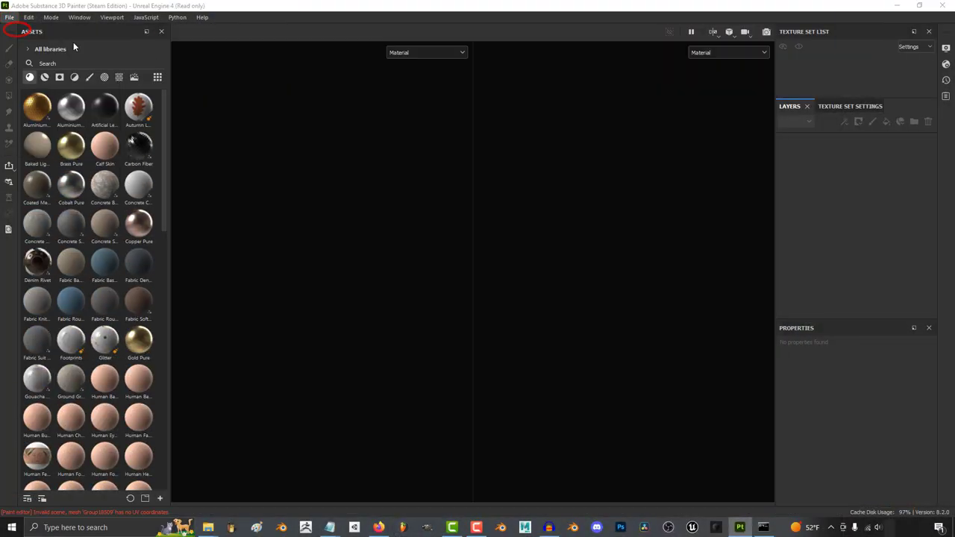
Create a new project with the Unreal Engine 4 template, 2048 resolution and Auto-unwrap enabled for the shoulder armor mesh.
left_click(9, 17)
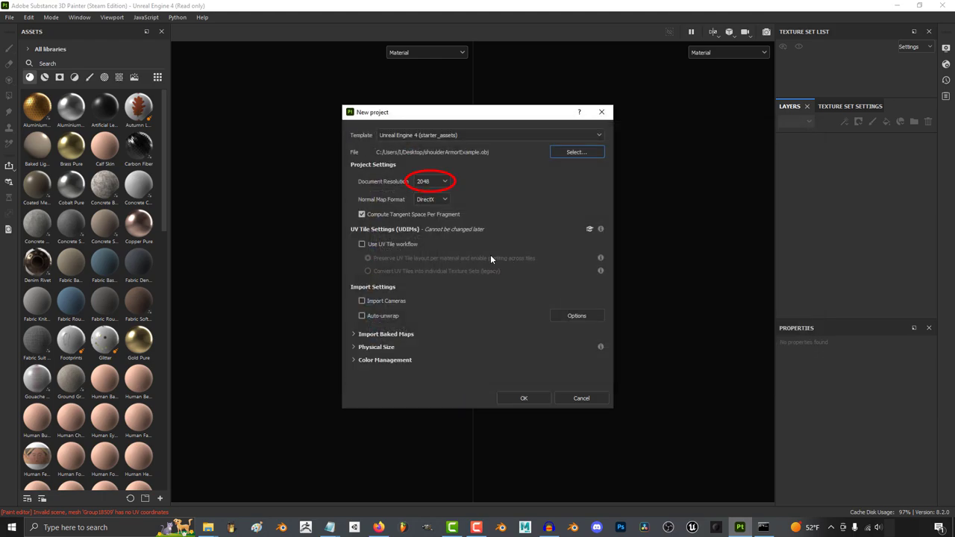
left_click(445, 182)
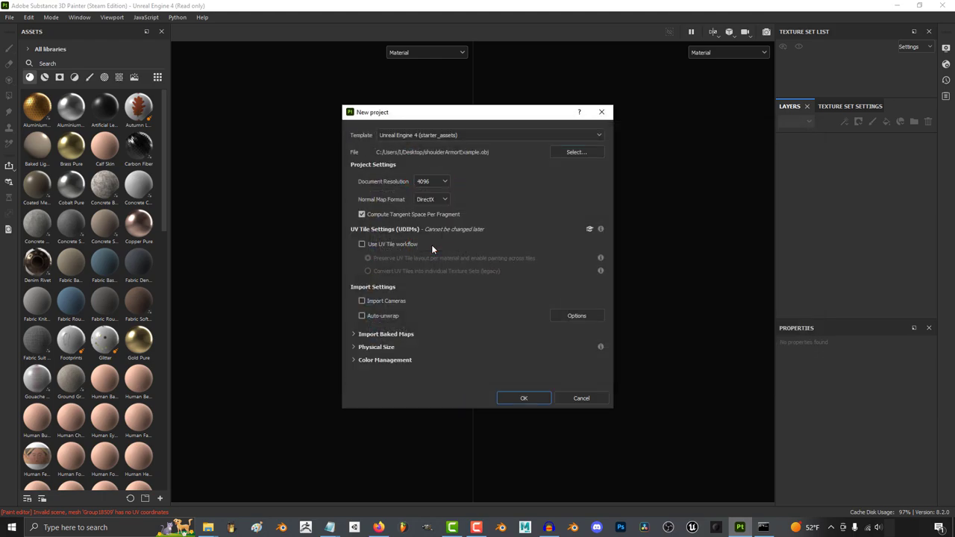
left_click(490, 134)
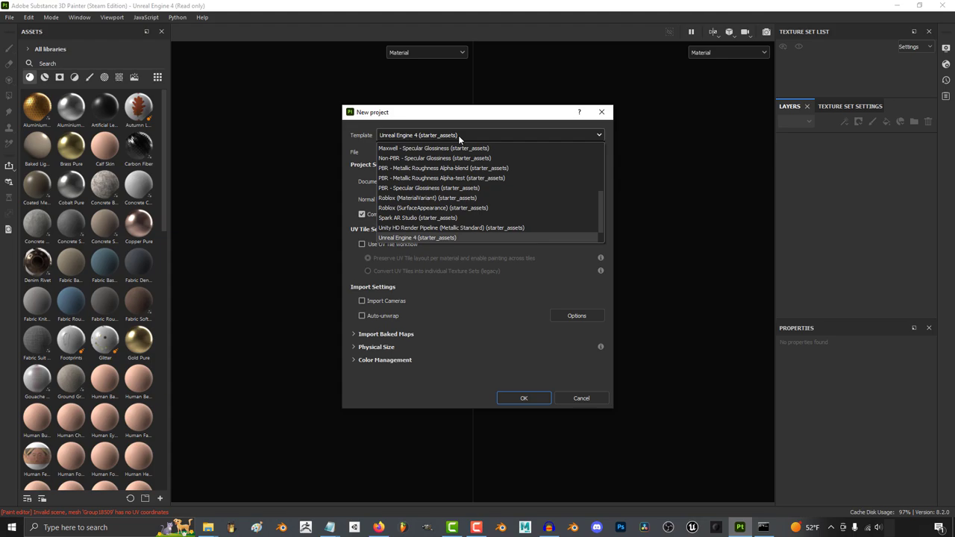
mouse_move(436, 188)
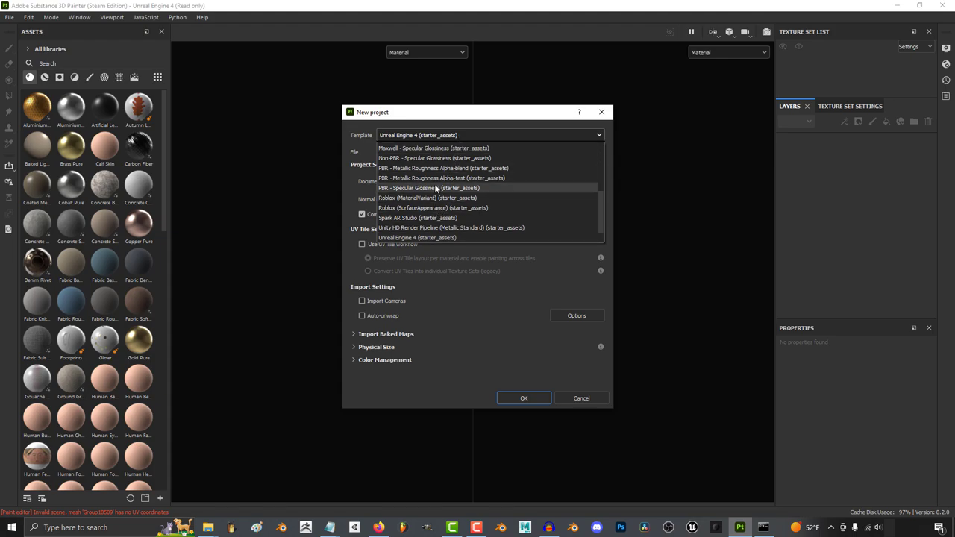
scroll("down", 3)
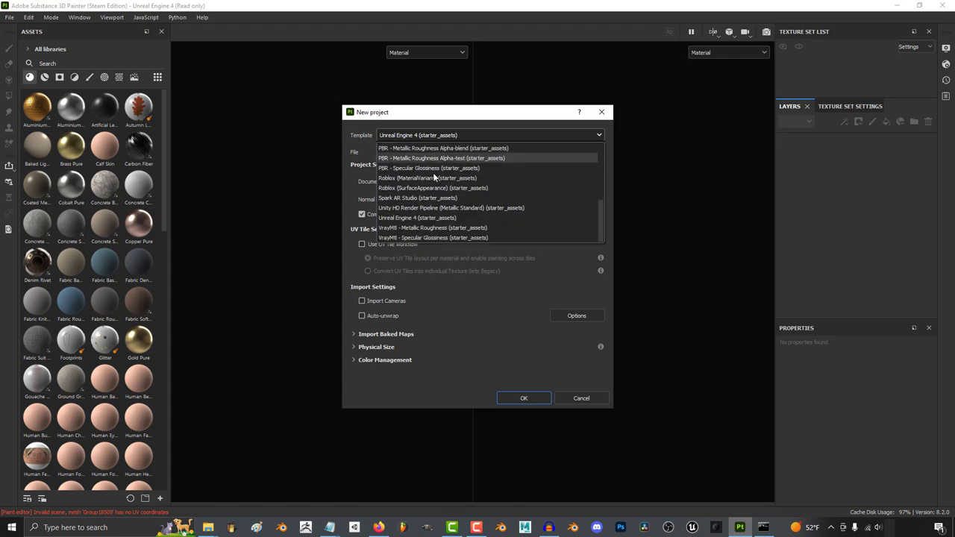
mouse_move(448, 227)
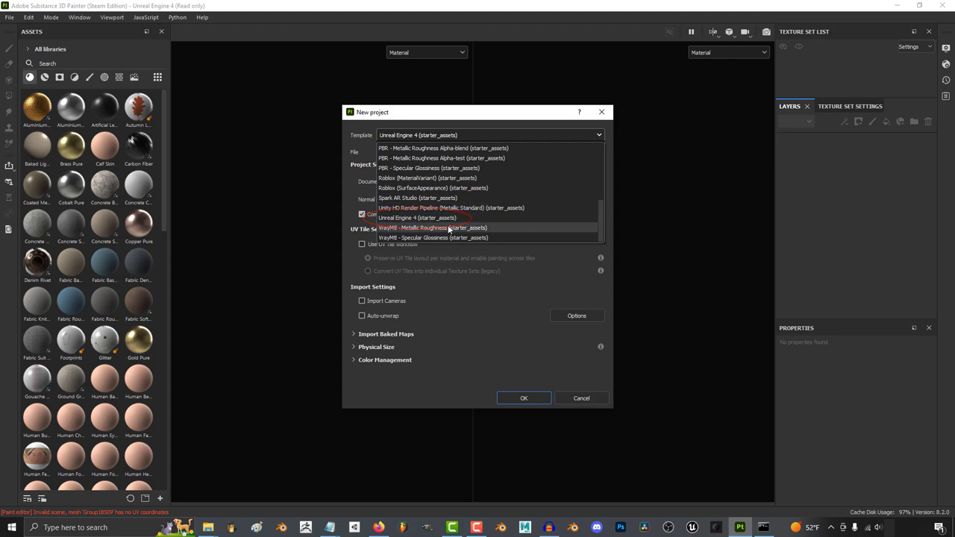
left_click(416, 218)
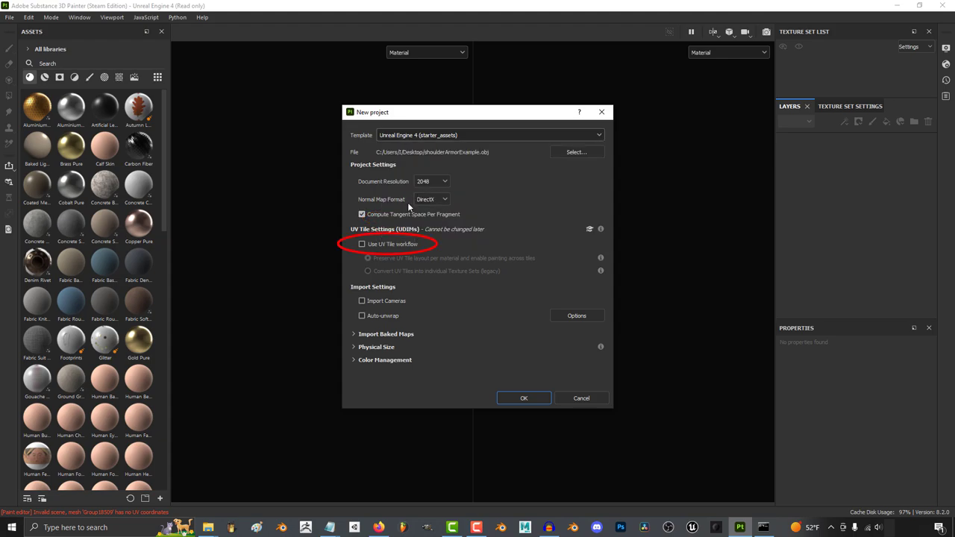
left_click(361, 245)
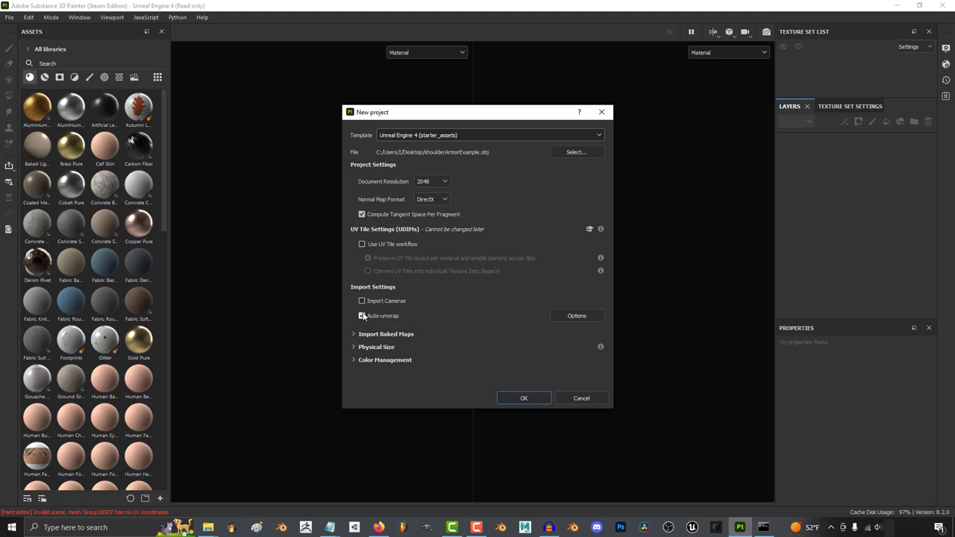
left_click(523, 397)
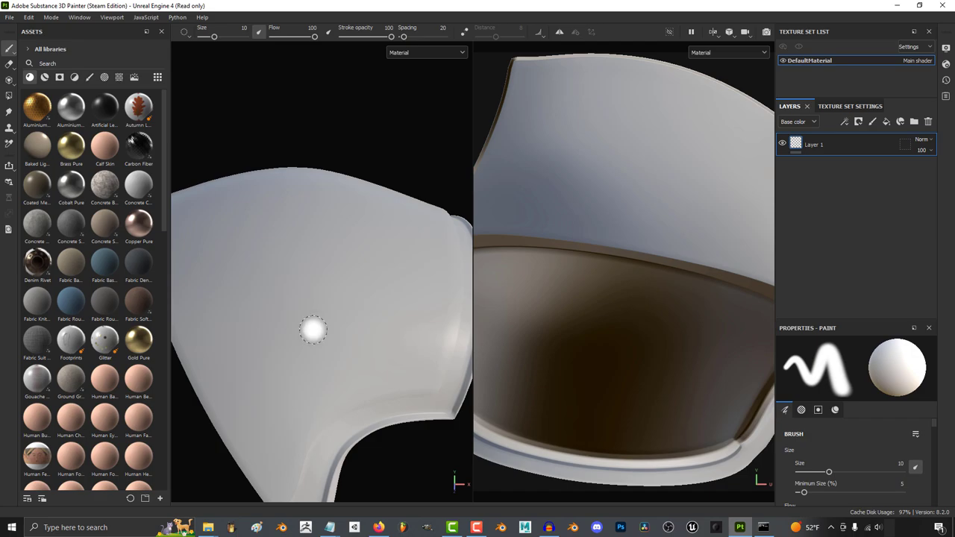